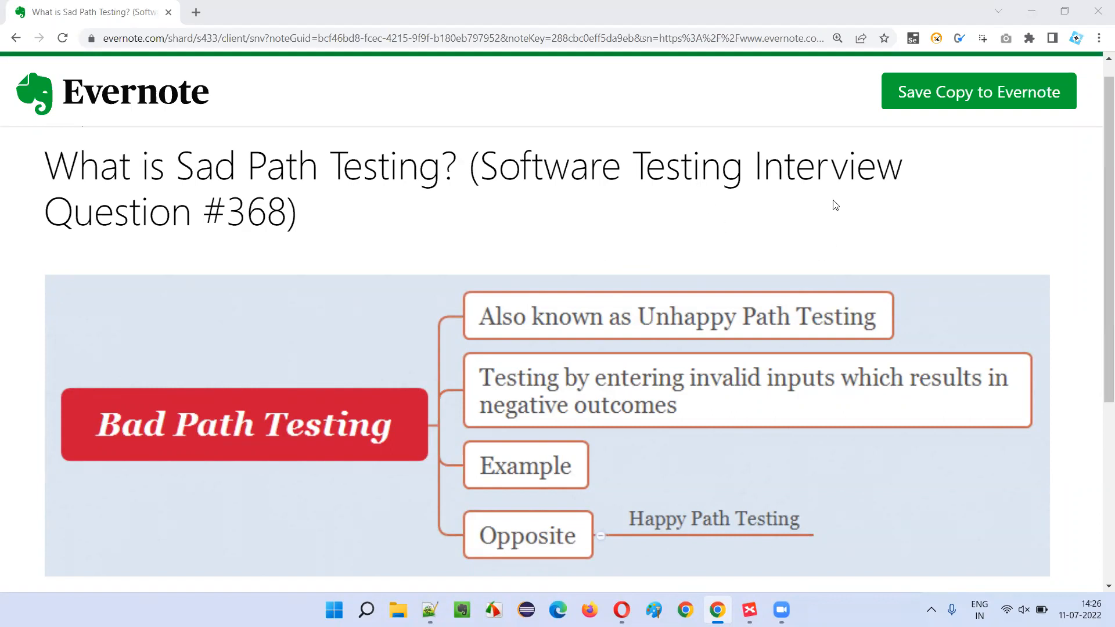
Step: Switch to XMind's Sad Path Testing map, selecting 'Also known as Unhappy Path Testing', then the central topic
double_click(254, 211)
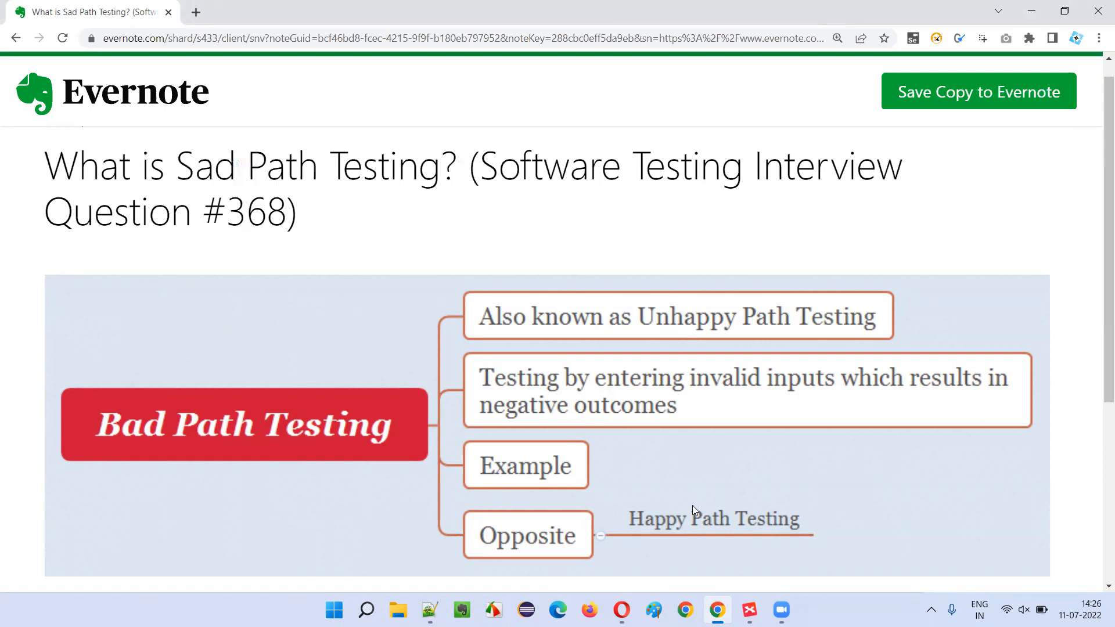
left_click(747, 610)
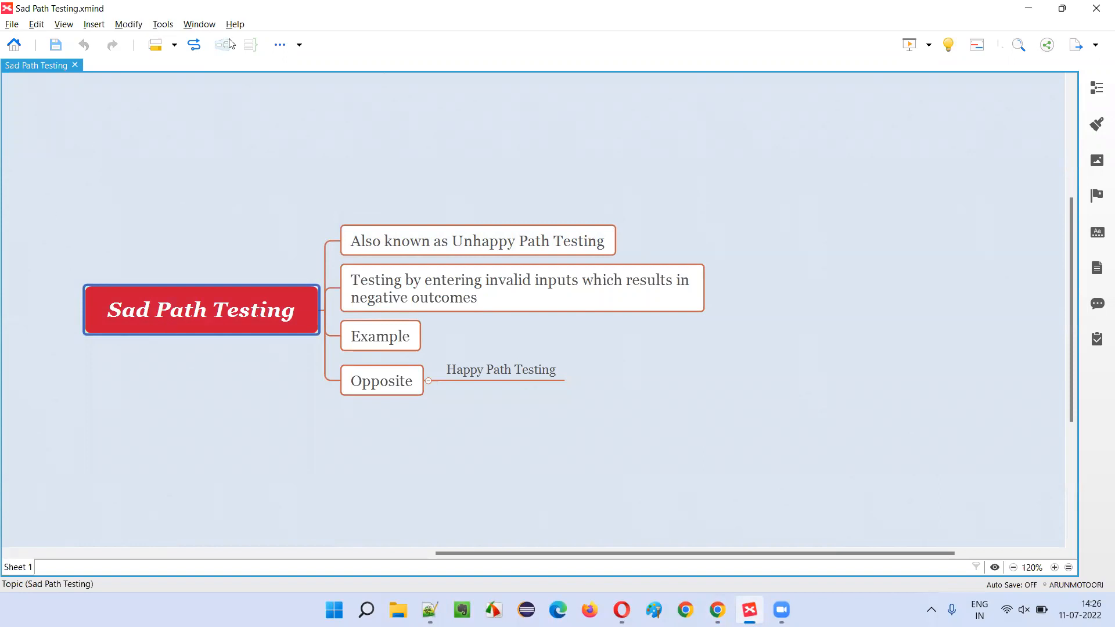
left_click(478, 241)
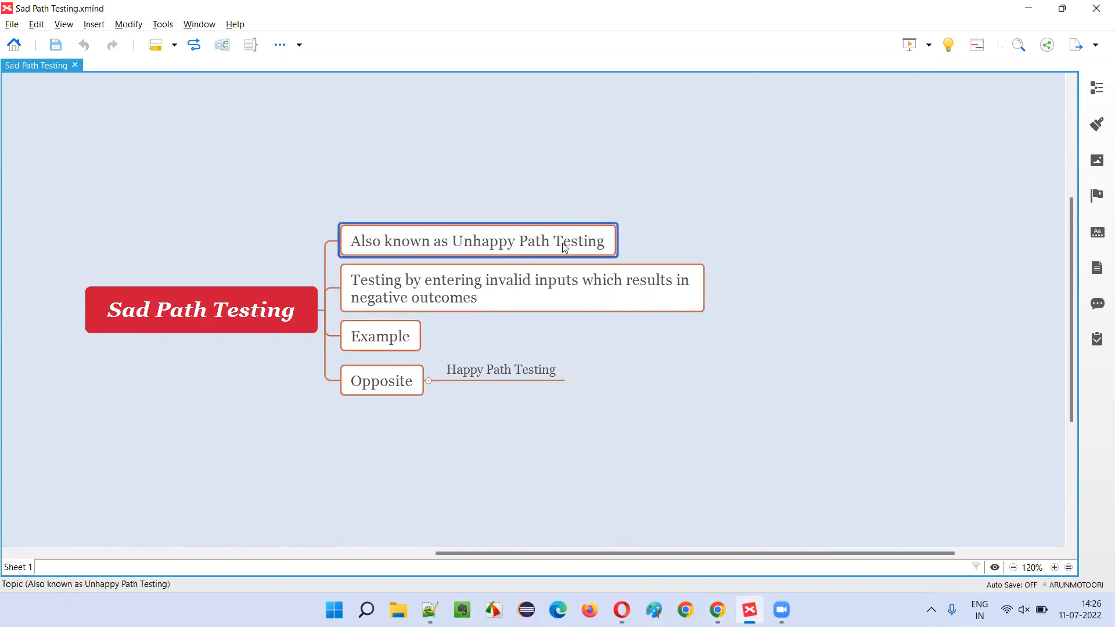
left_click(522, 288)
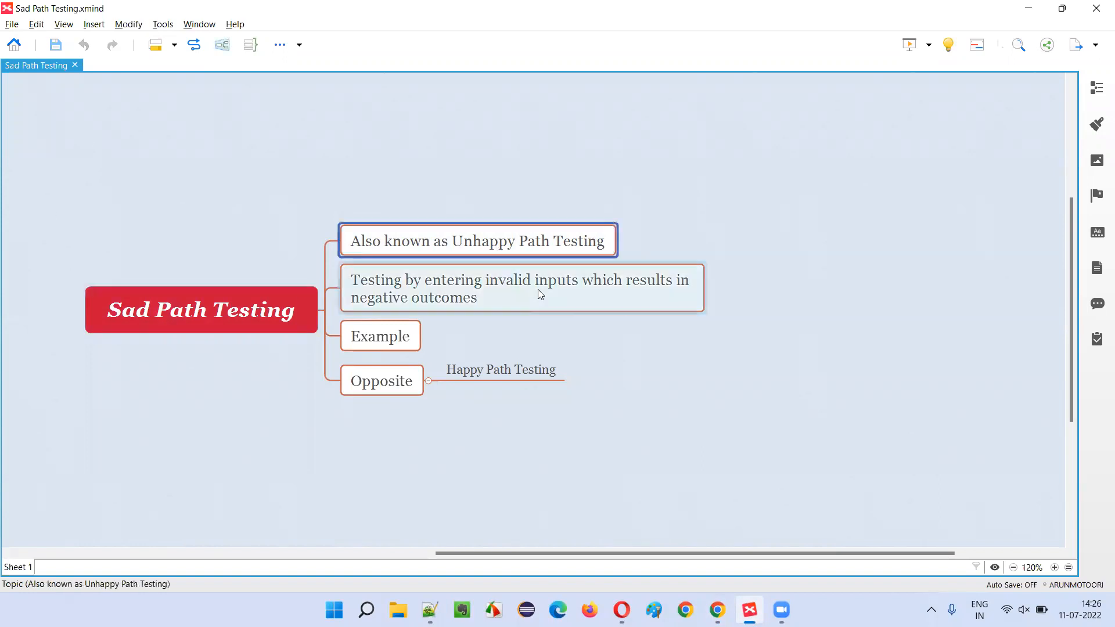
left_click(201, 310)
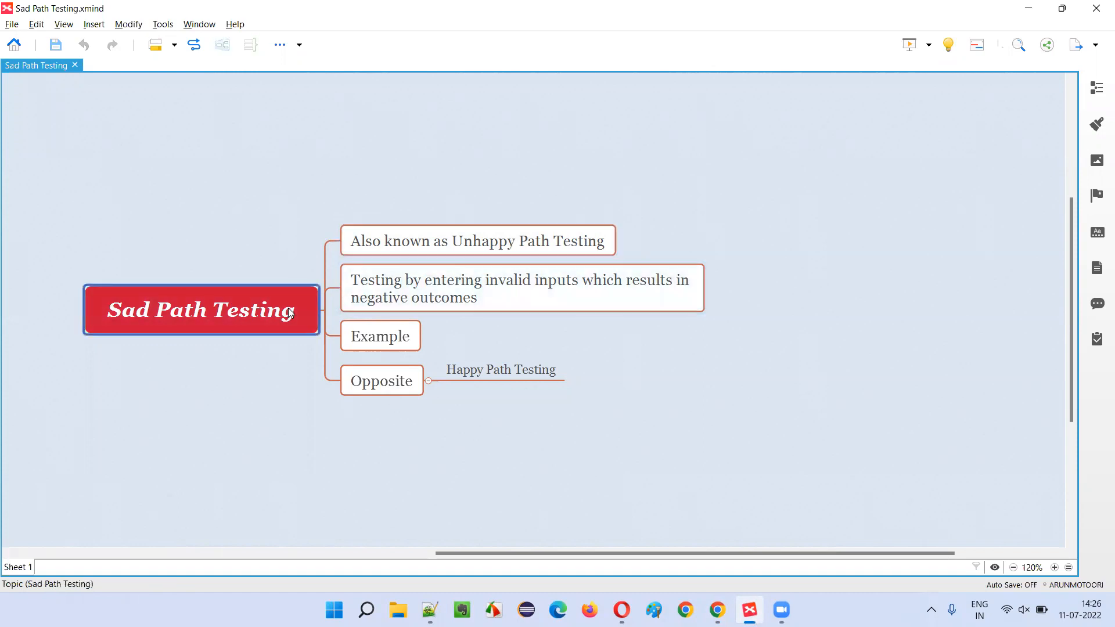
left_click(523, 288)
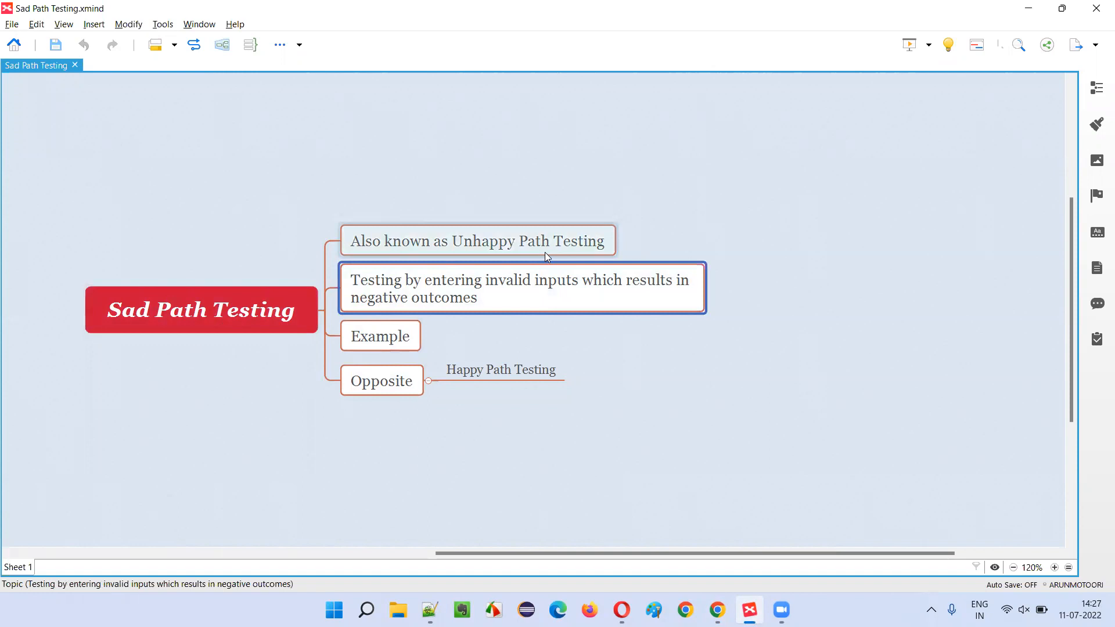
mouse_move(462, 291)
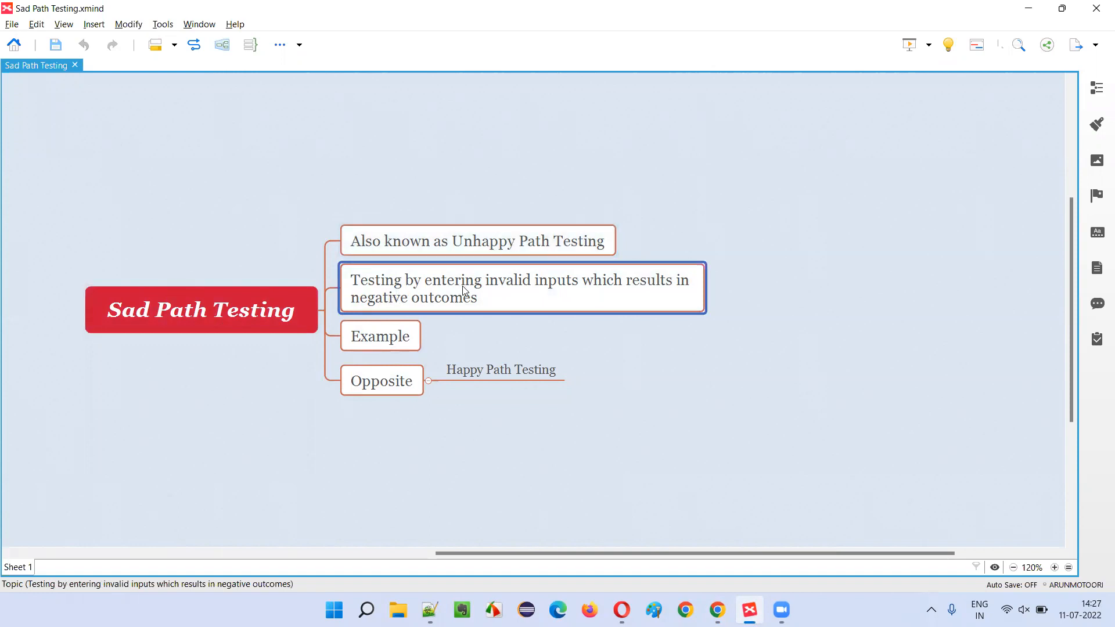
mouse_move(587, 298)
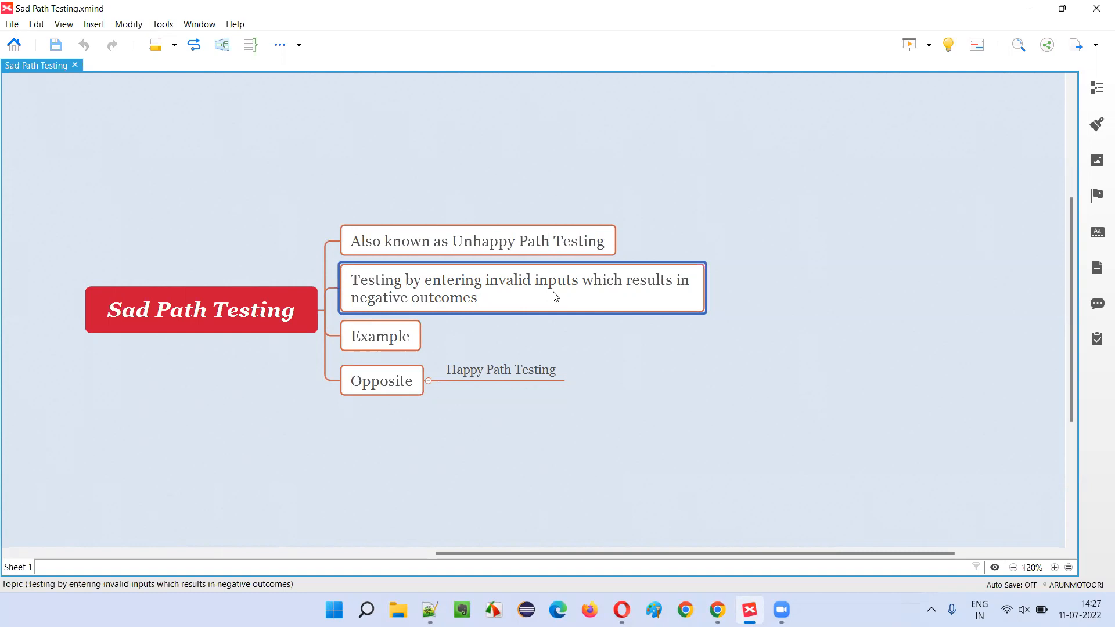
mouse_move(551, 300)
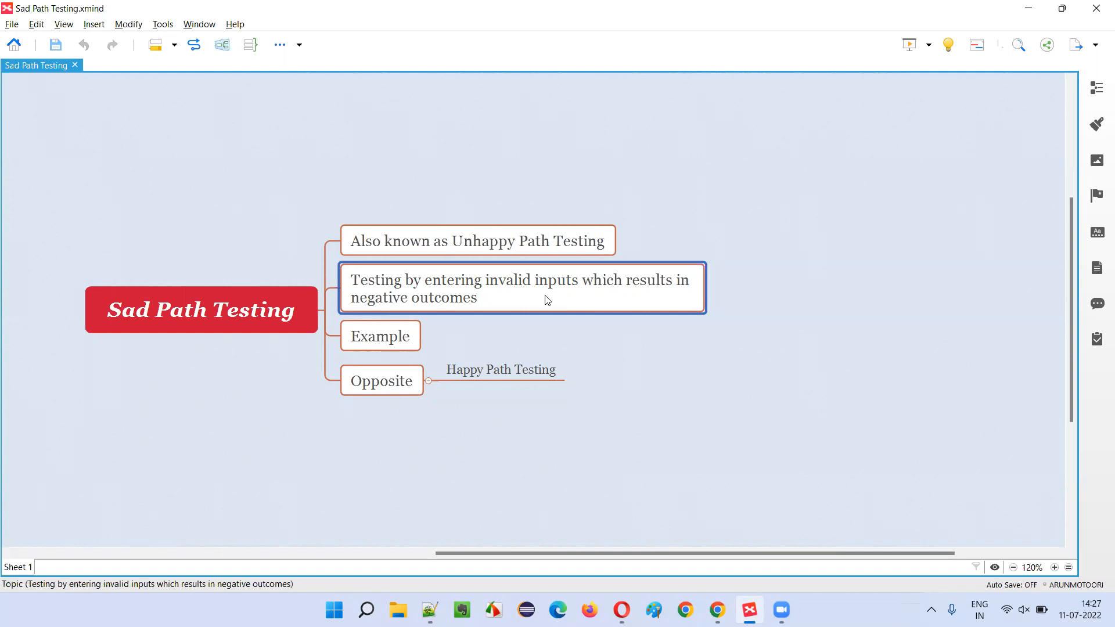
mouse_move(441, 323)
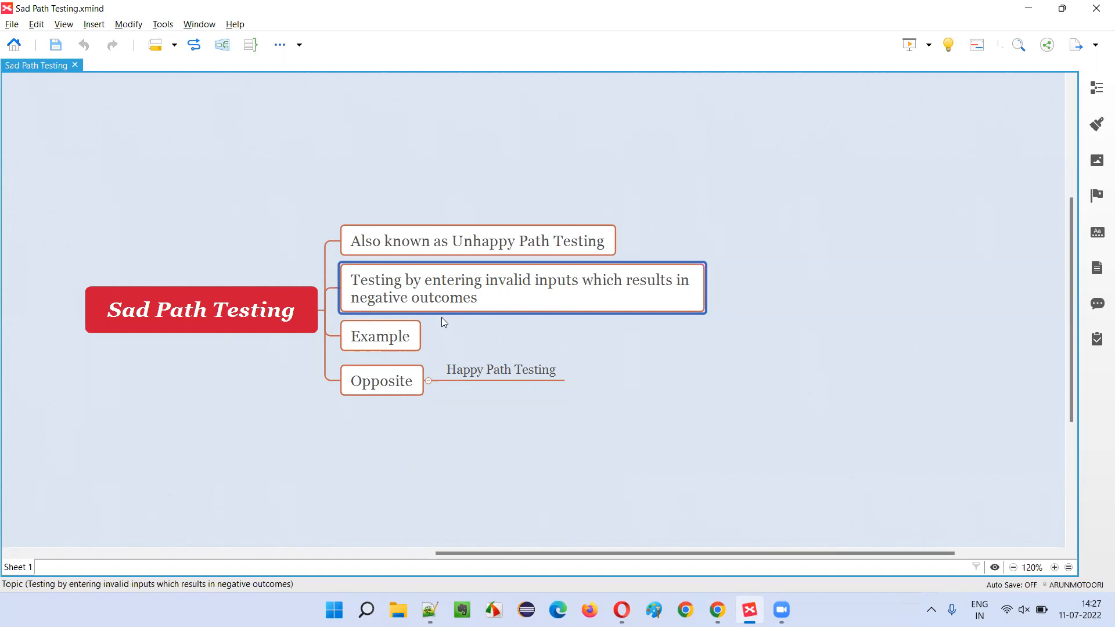
mouse_move(459, 320)
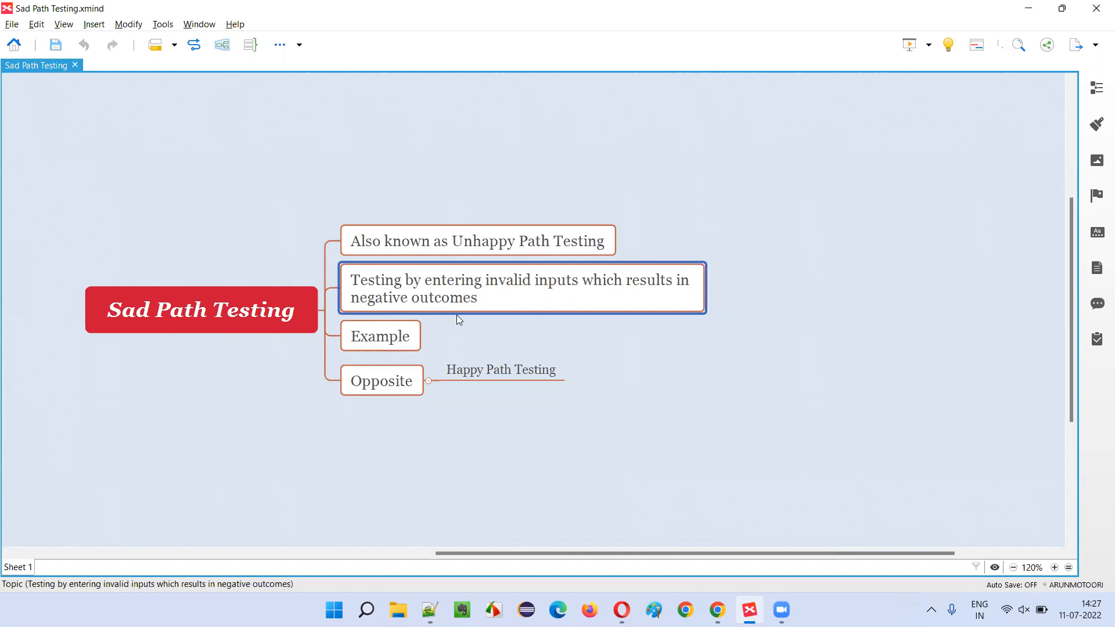
mouse_move(485, 292)
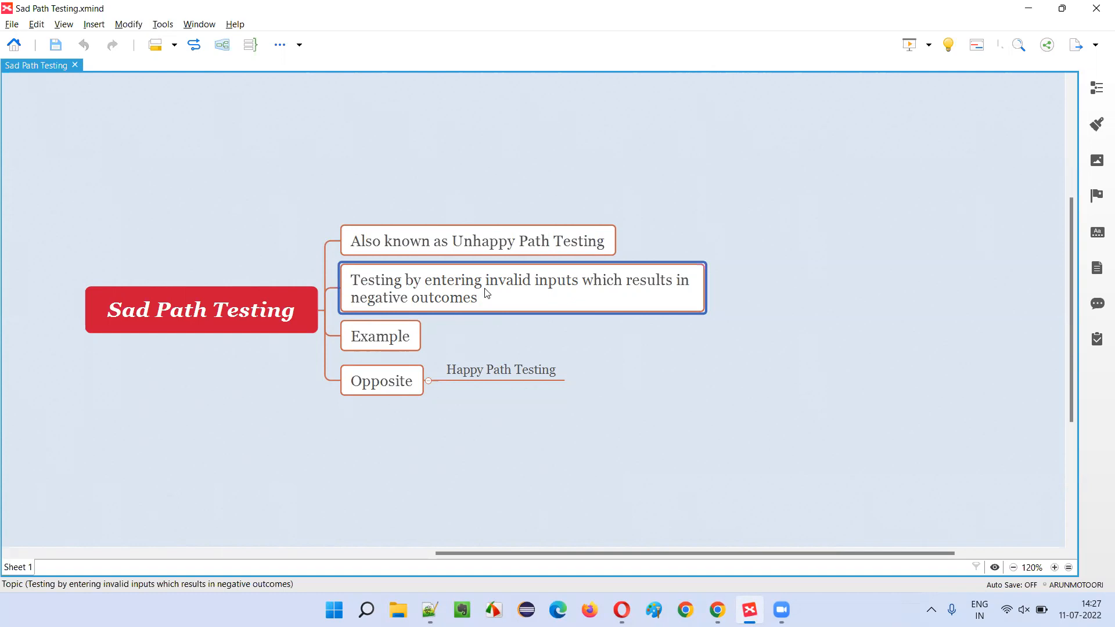
mouse_move(486, 295)
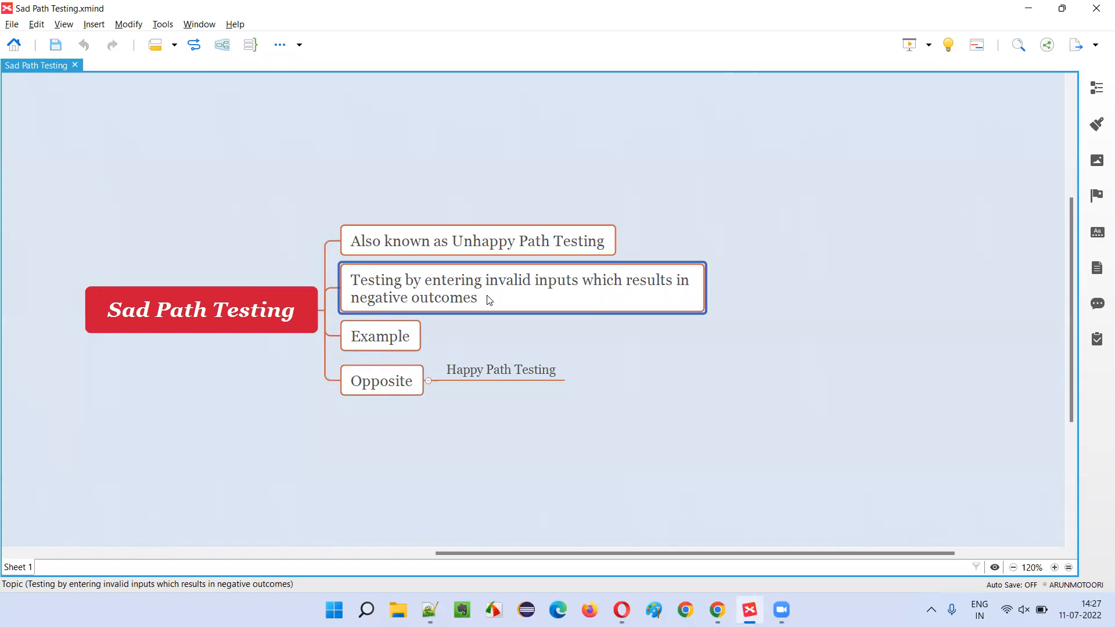
left_click(201, 310)
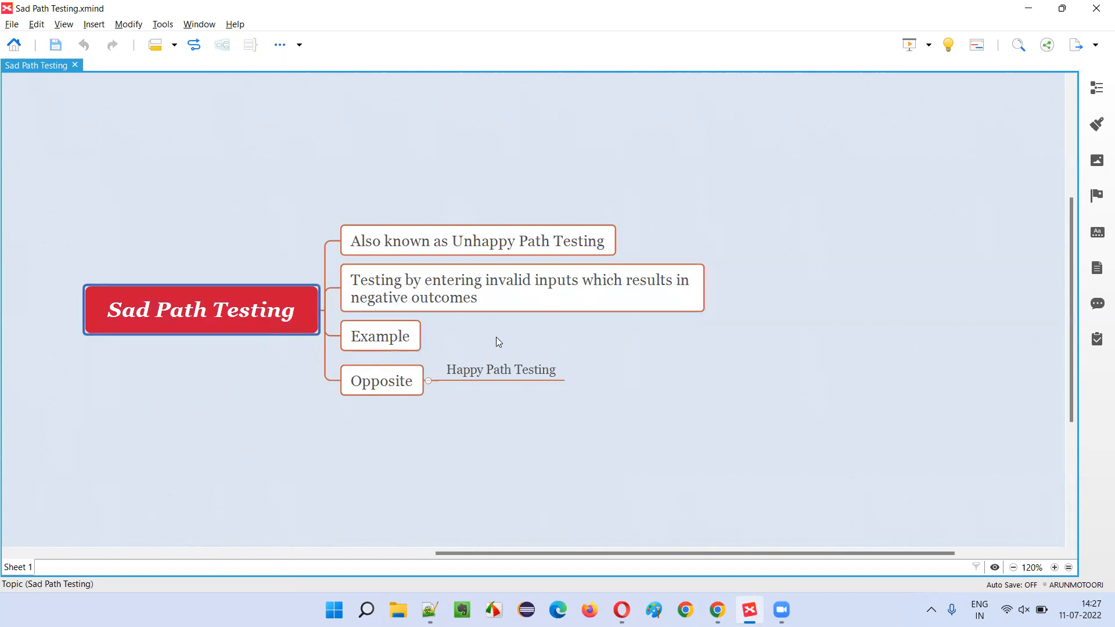
left_click(501, 370)
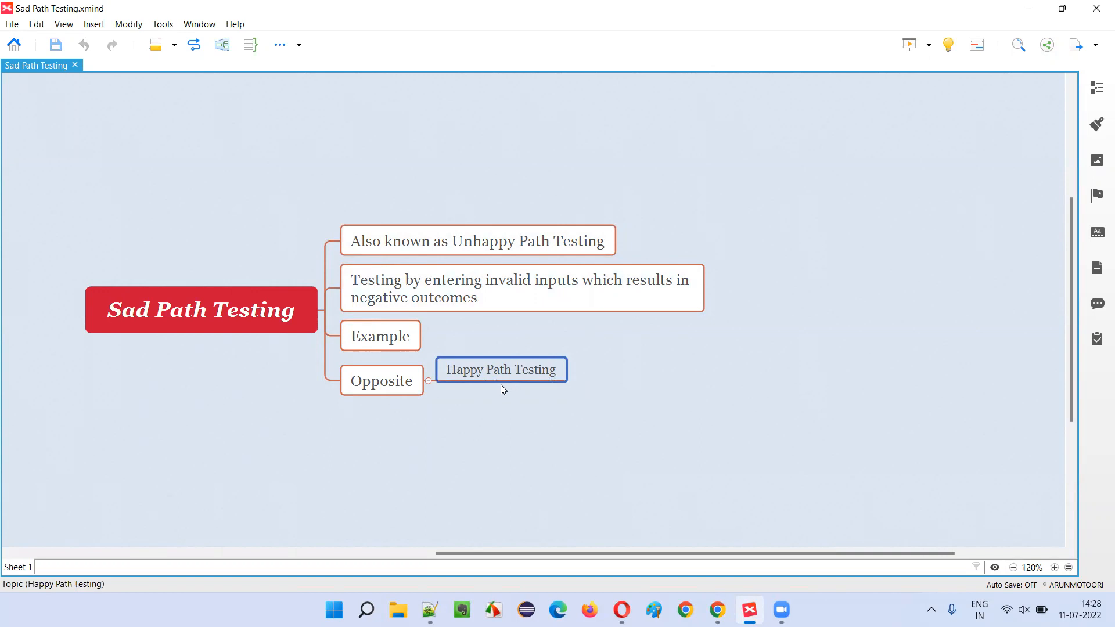
mouse_move(244, 264)
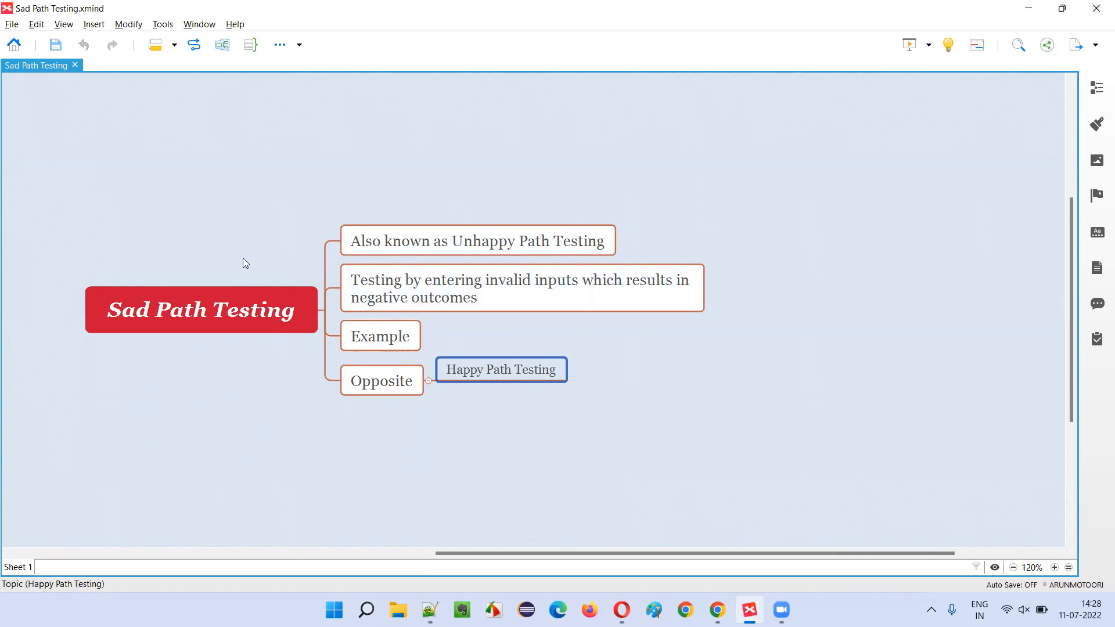
Step: Select the 'Testing by entering invalid inputs' topic, then return to the Evernote sad path note
left_click(520, 297)
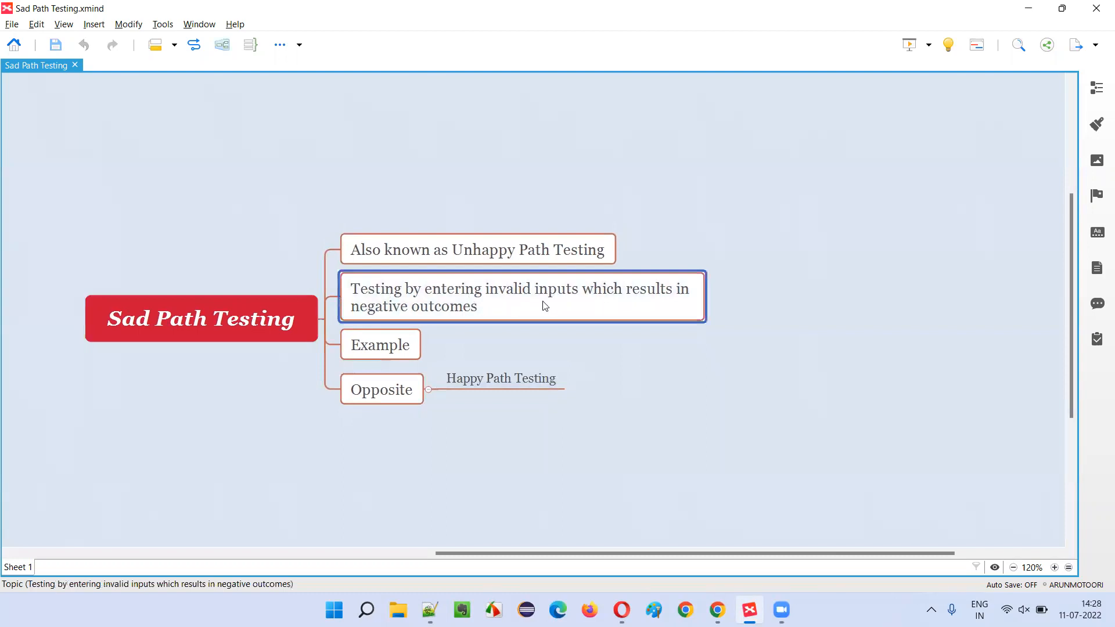
mouse_move(559, 309)
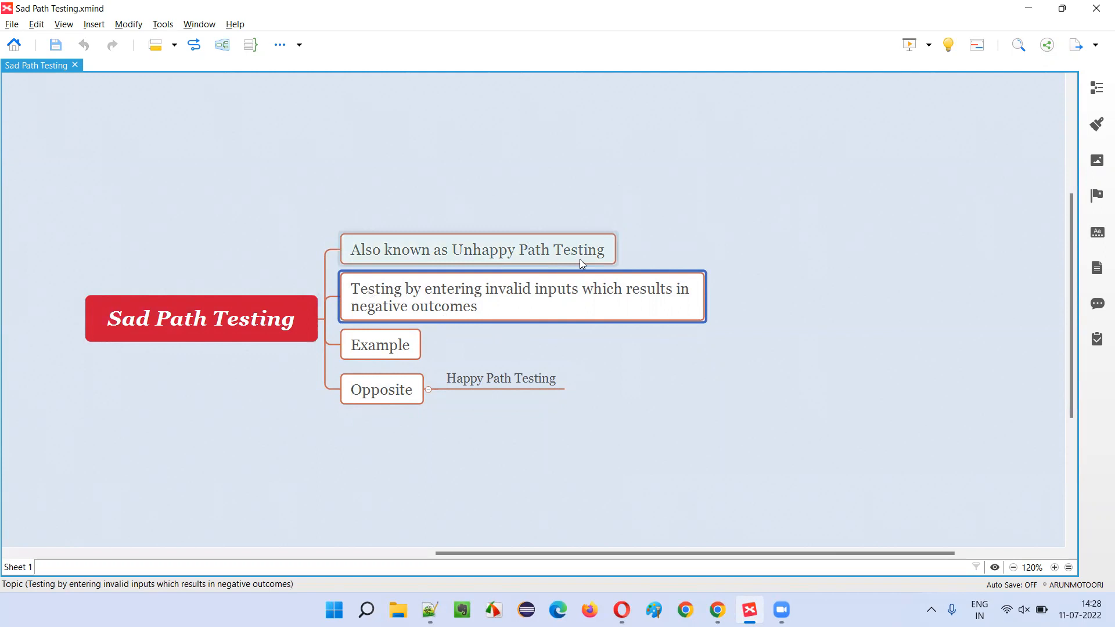
mouse_move(535, 265)
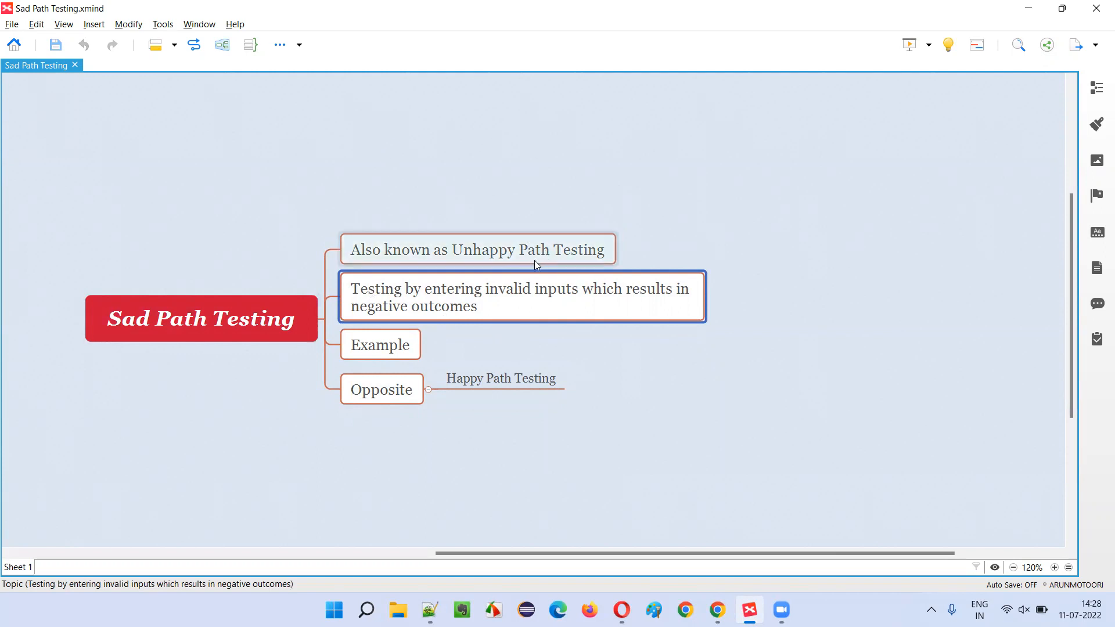
mouse_move(558, 257)
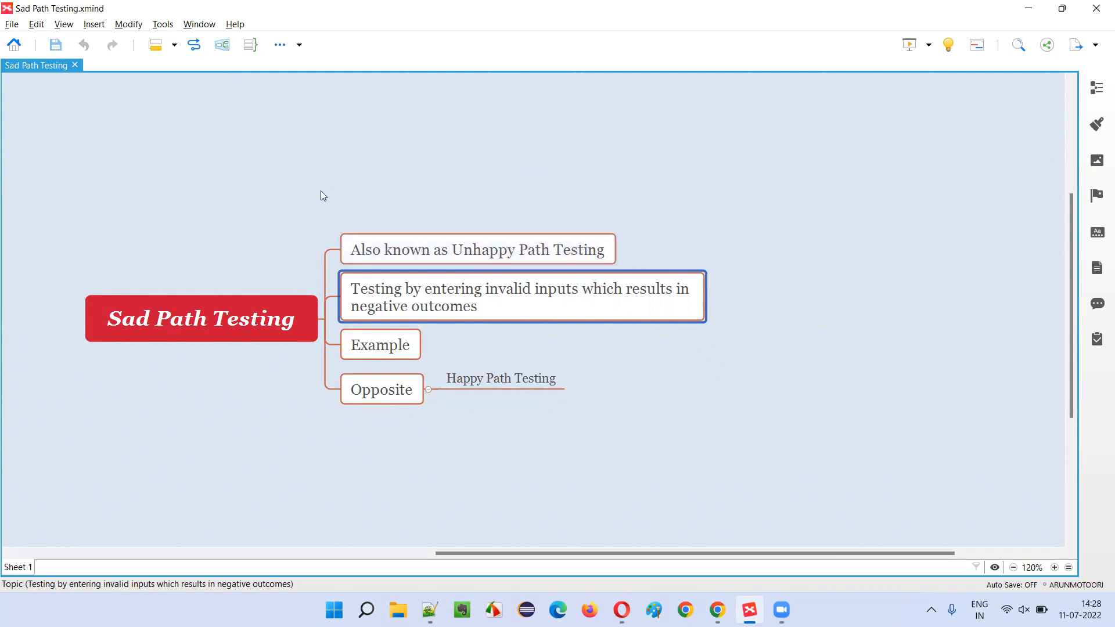
left_click(201, 319)
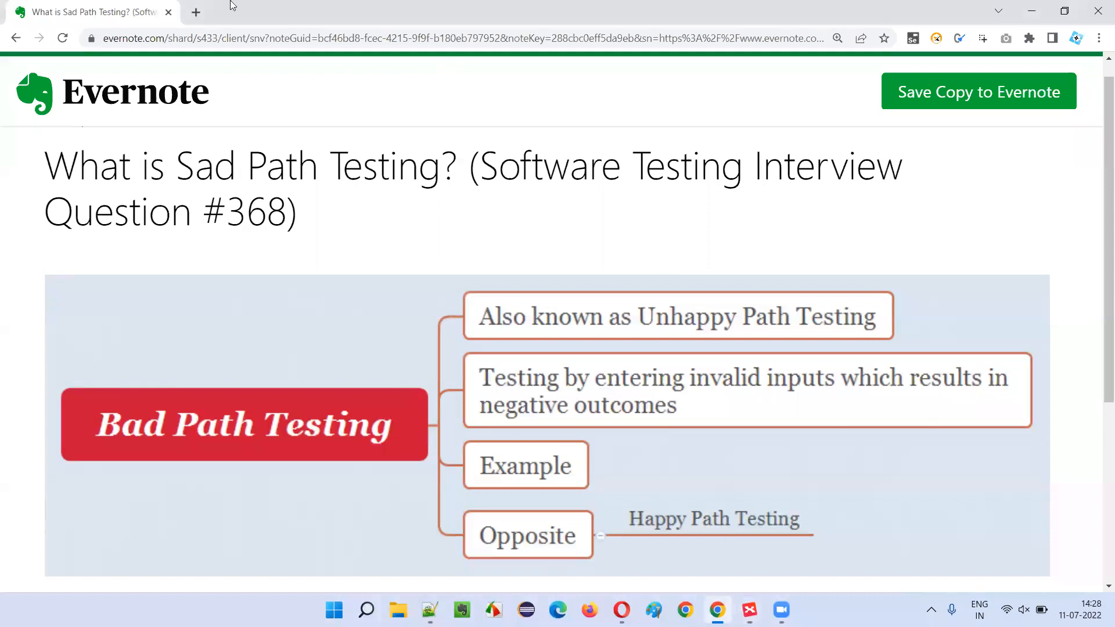
mouse_move(397, 221)
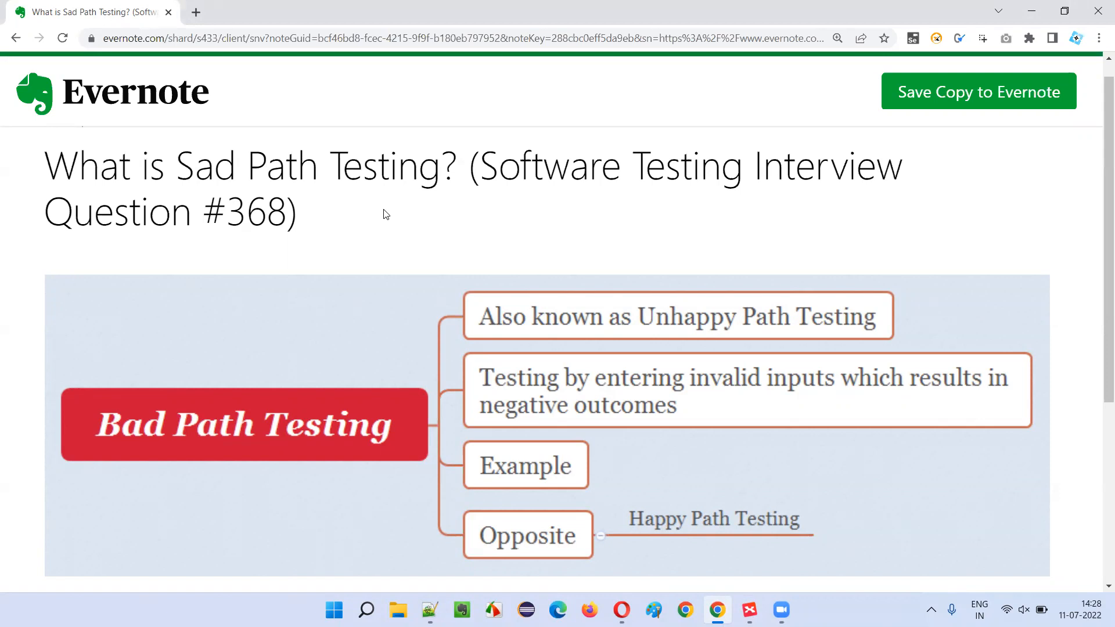
mouse_move(719, 205)
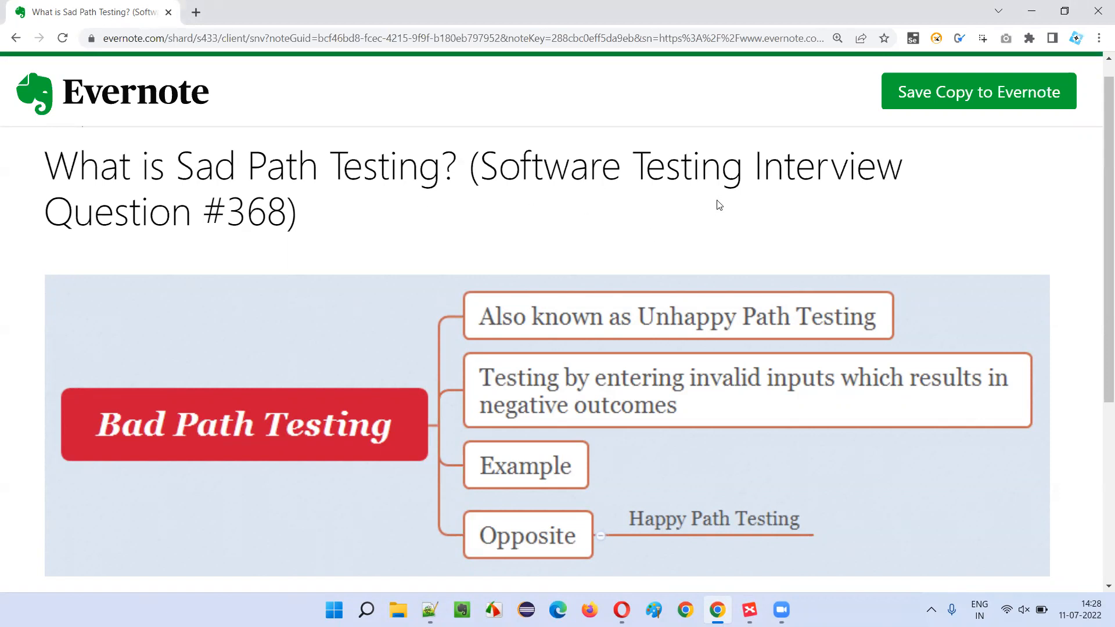